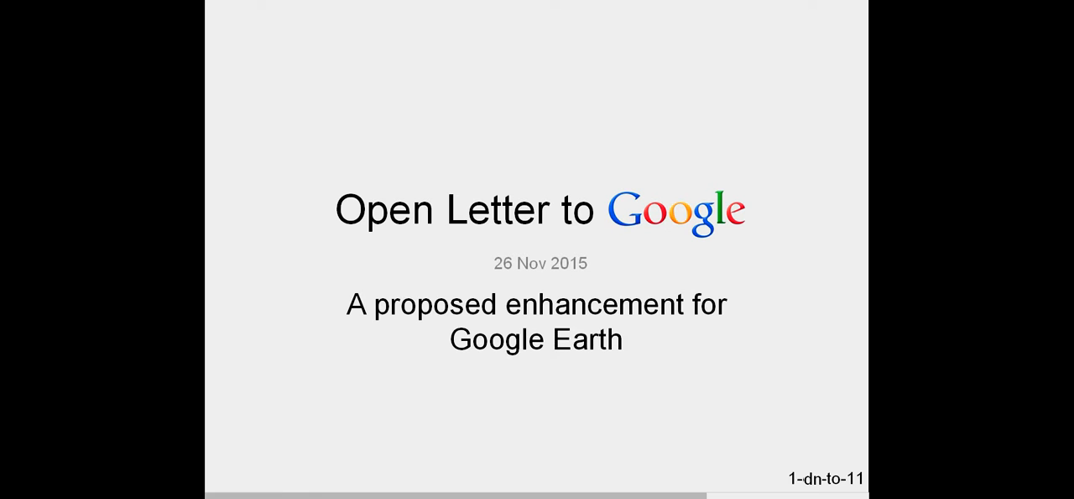
# Step: Advance from the Open Letter to Google title slide to the Disclosure slide
pyautogui.press('Right')
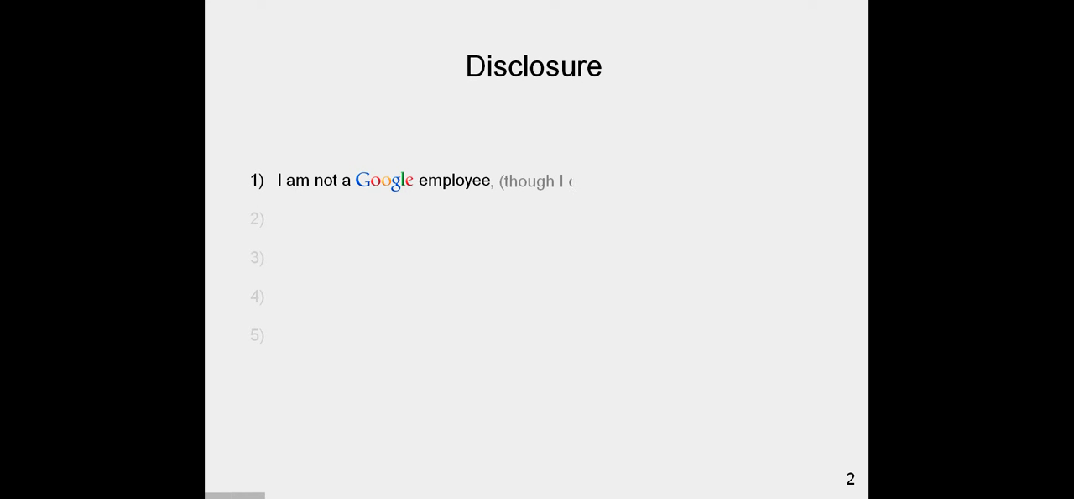
# Step: Reveal the remaining disclosure points, including 'I am not well-versed'
pyautogui.press('right')
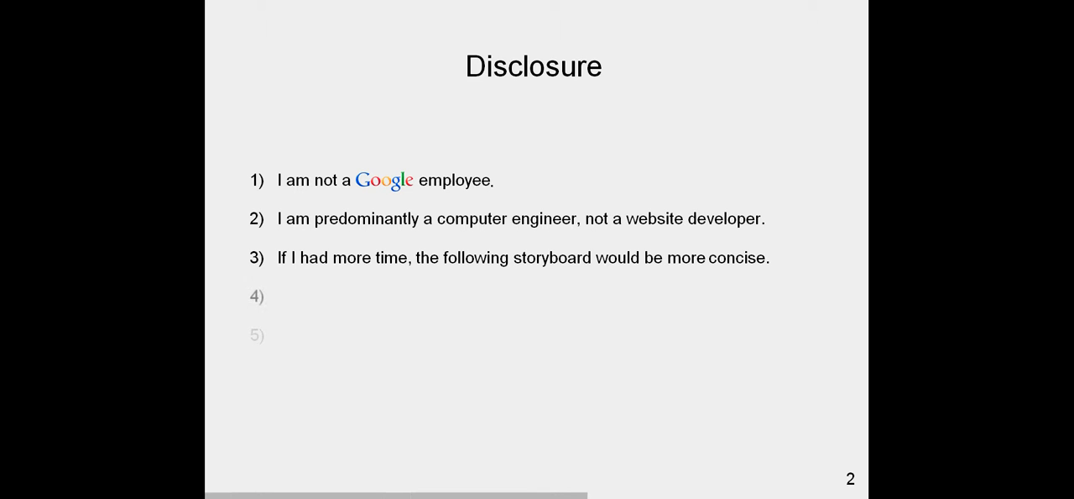
pyautogui.write('I am not well-versed in the nuances of the Google Earth.')
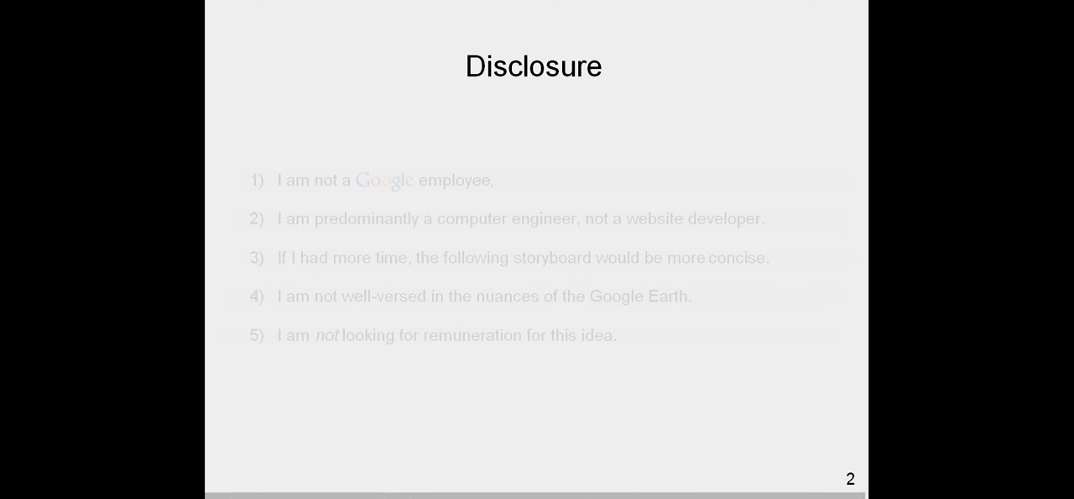
# Step: Advance to the Contents slide listing advertising, animals and atmospheric carbon
pyautogui.press('Right')
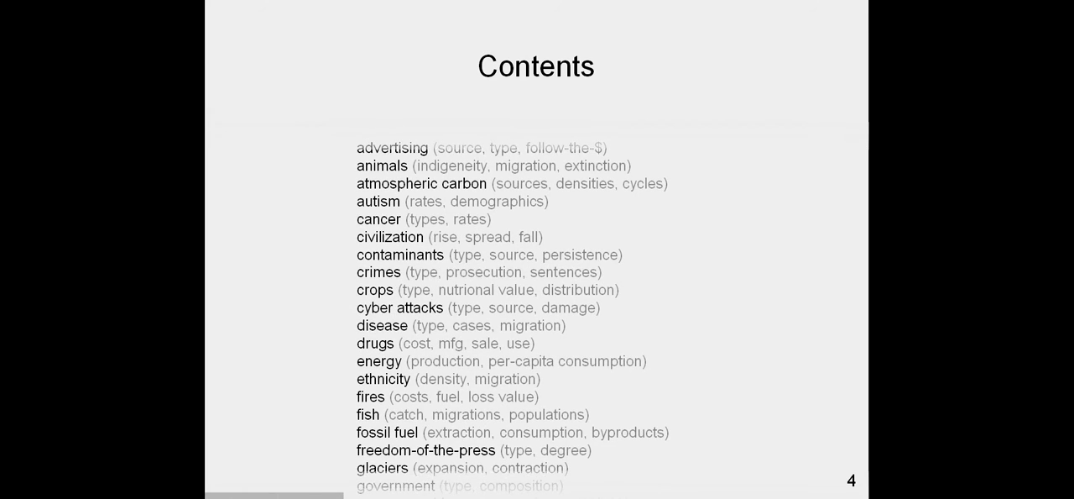
# Step: Scroll the Contents topic list through to weather and reach the overlap point
pyautogui.scroll(-3)
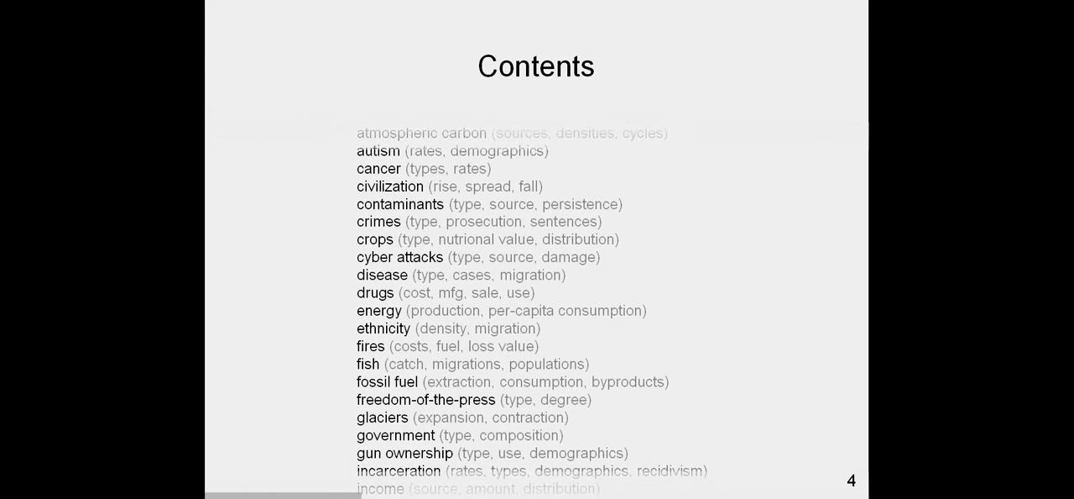
pyautogui.scroll(-3)
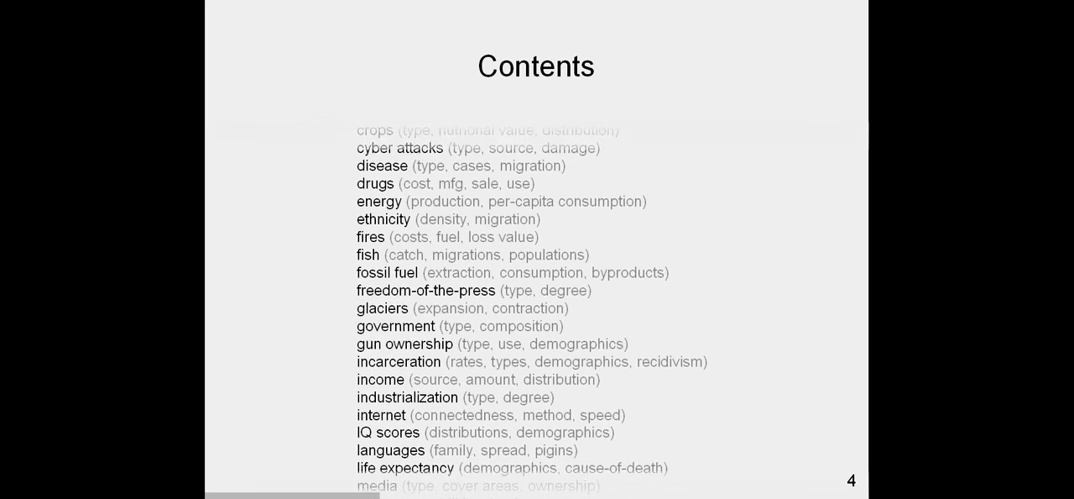
pyautogui.scroll(-3)
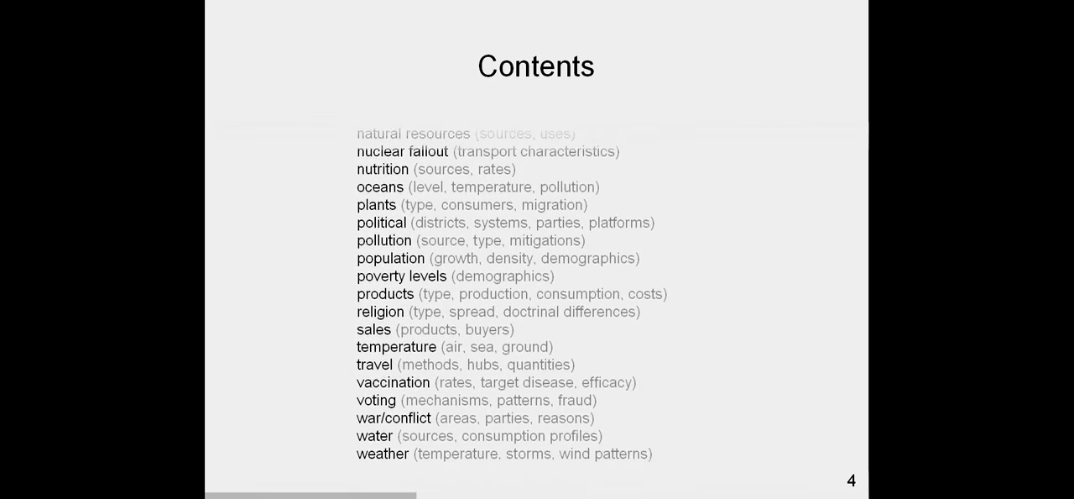
pyautogui.scroll(-3)
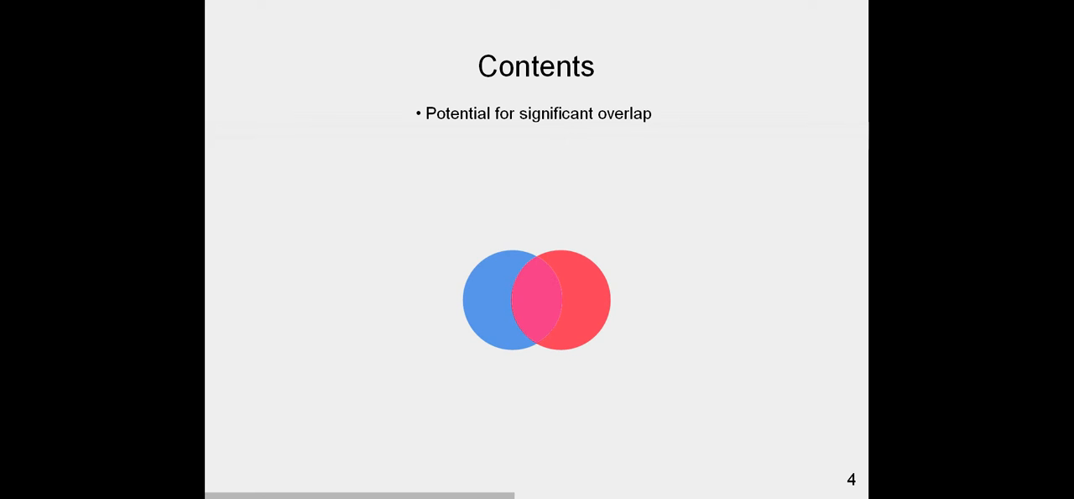
pyautogui.write('Opportu')
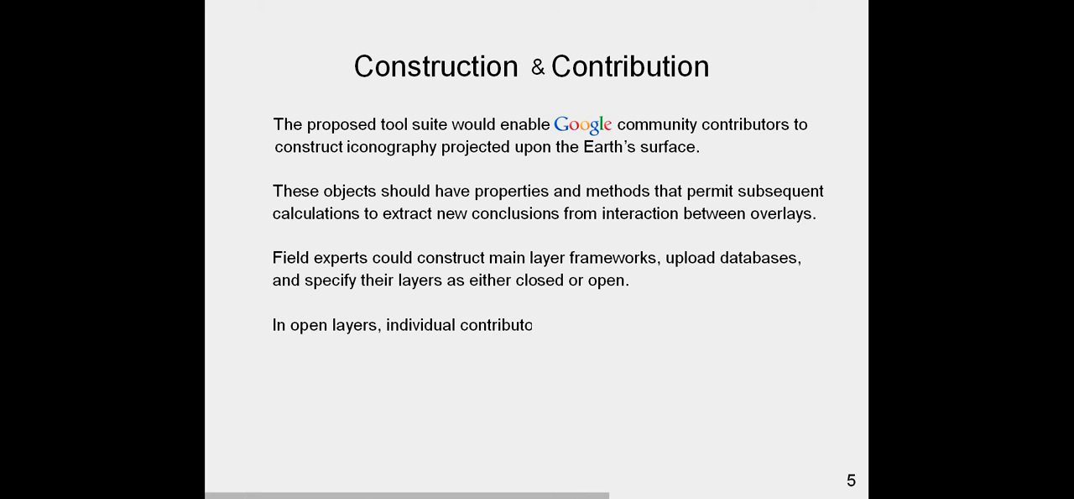
# Step: Bring in the paragraphs on individual data, overlays and 'play' time-lapse interactions, and community members
pyautogui.write('rs could provide individual data points.')
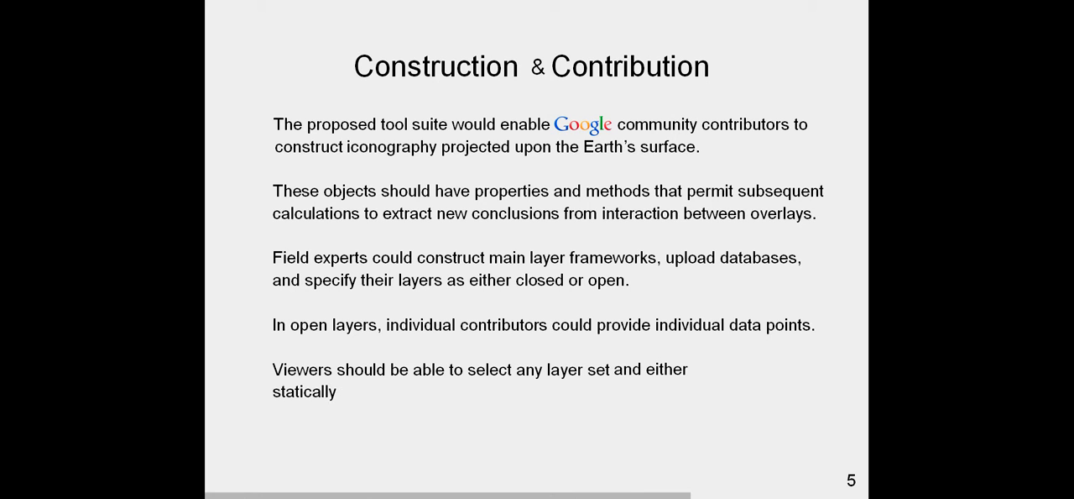
pyautogui.write("display overlays or 'p")
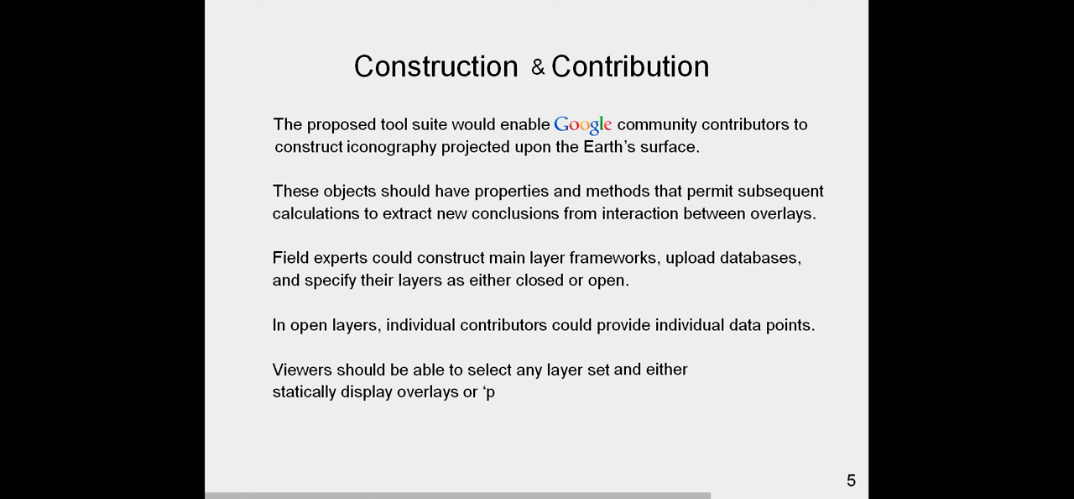
pyautogui.write("lay' time-lapse interactions.")
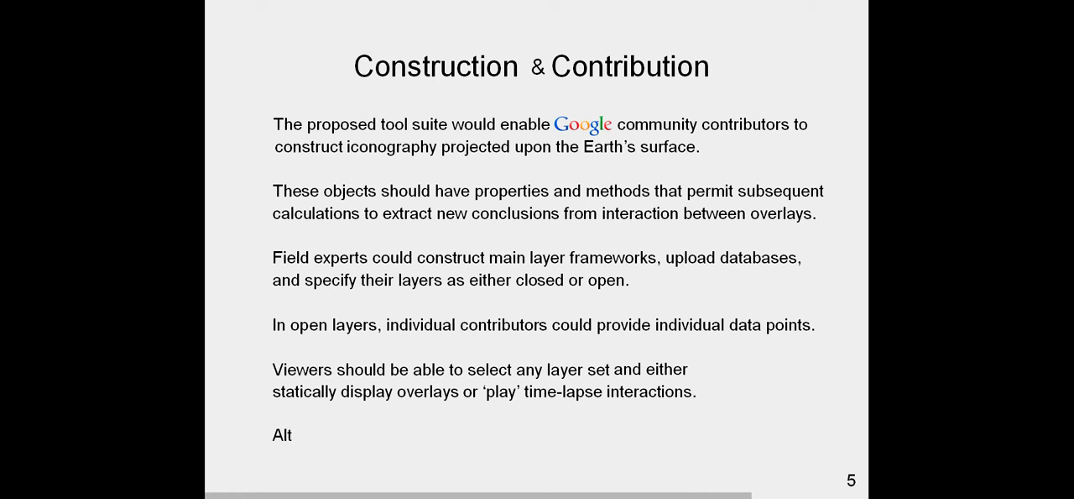
pyautogui.write('Although any community member may u')
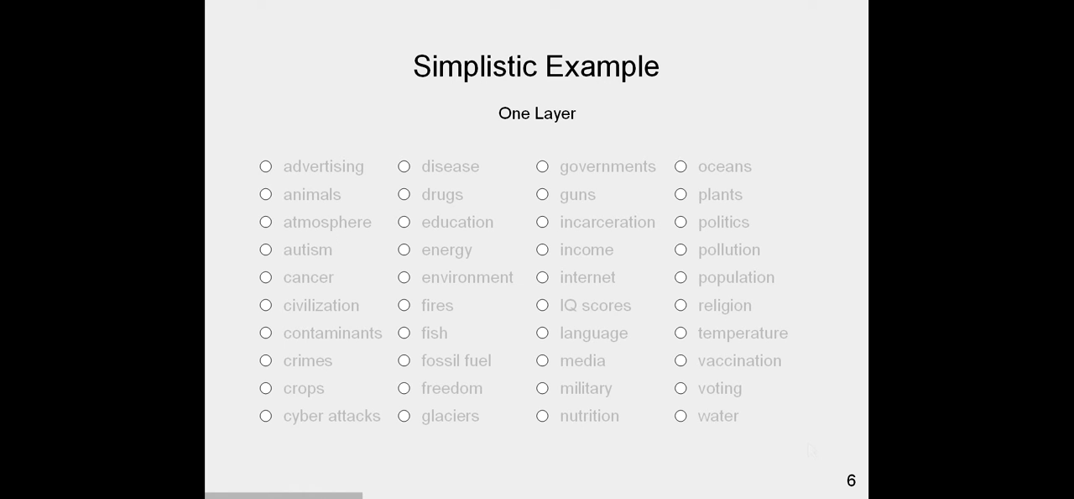
pyautogui.moveTo(799, 424)
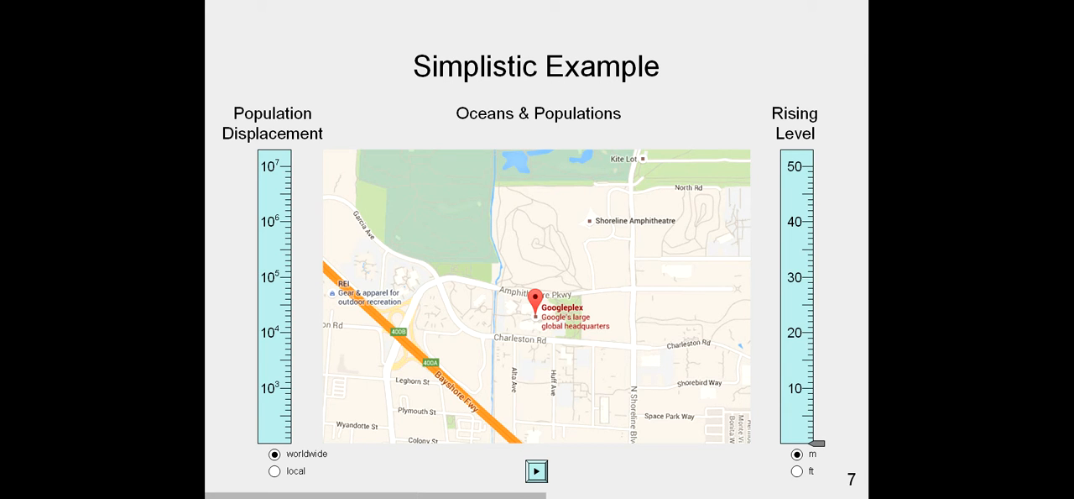
pyautogui.moveTo(772, 373)
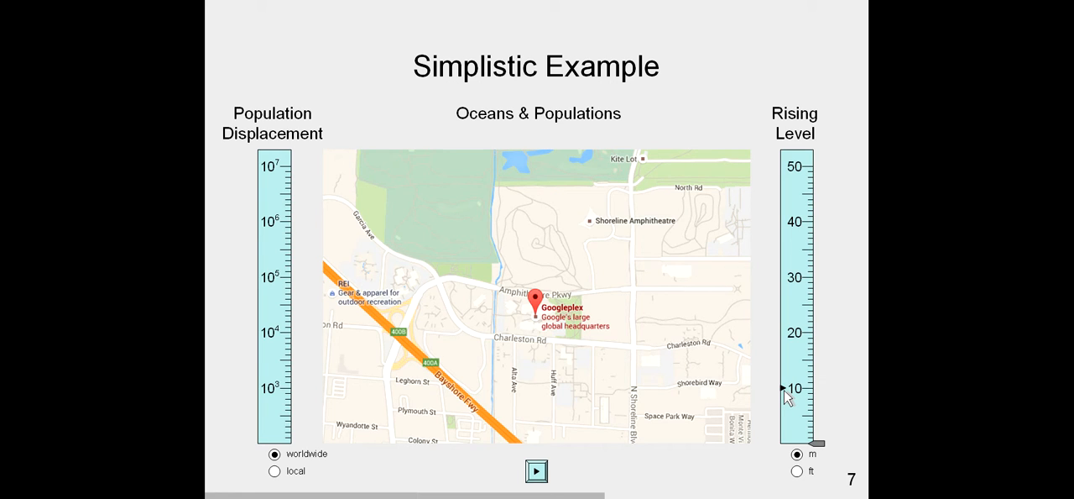
pyautogui.moveTo(715, 421)
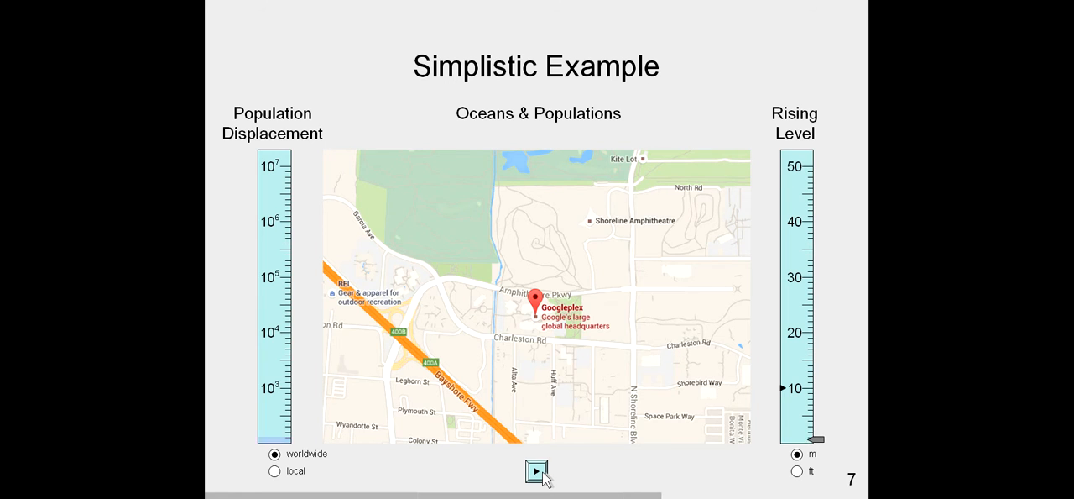
# Step: Set the Rising Level marker to 10 m on the Oceans & Populations map
pyautogui.click(537, 470)
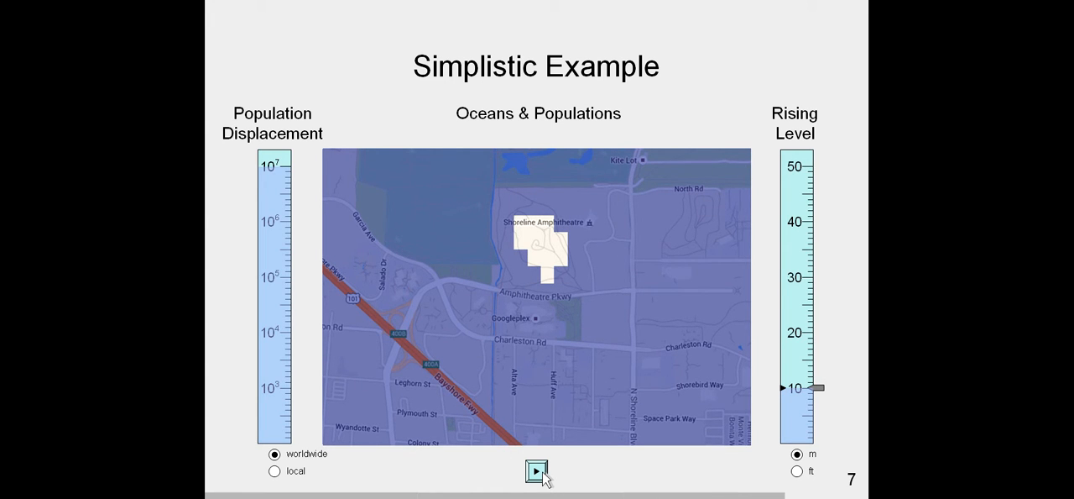
# Step: Run the 10 metre flooding animation and move on to the multi-layer examples
pyautogui.click(534, 470)
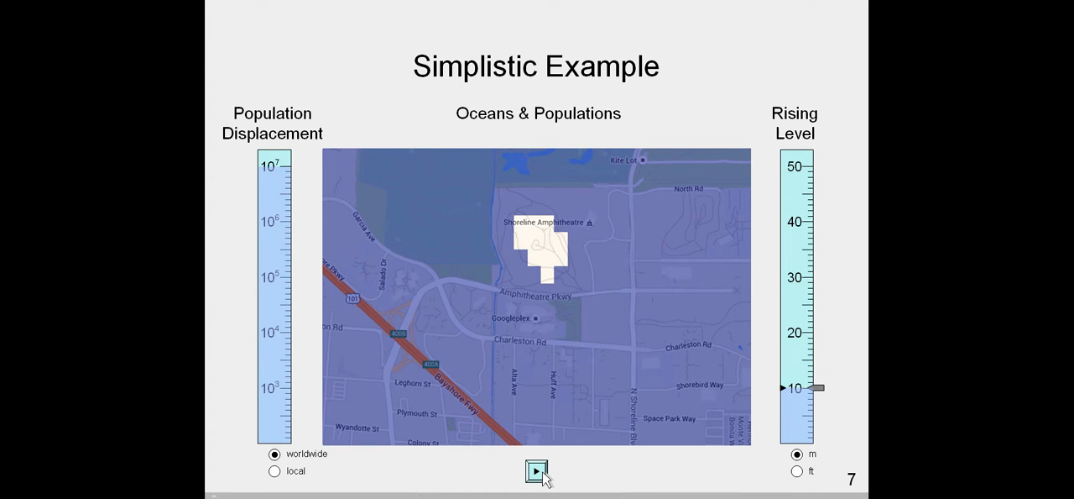
pyautogui.click(536, 470)
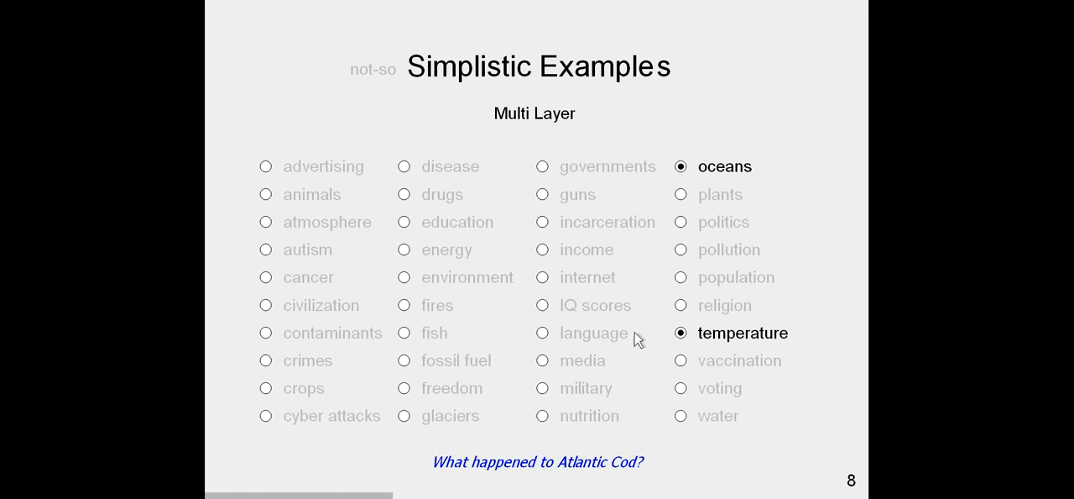
# Step: Add fish, nutrition, disease, autism and vaccination to oceans and temperature, then start over with advertising
pyautogui.click(403, 332)
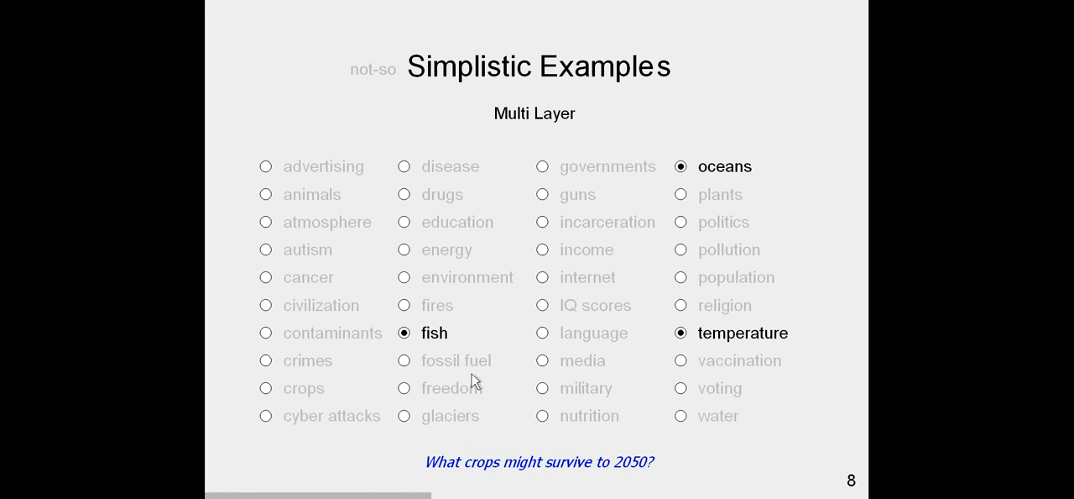
pyautogui.click(543, 416)
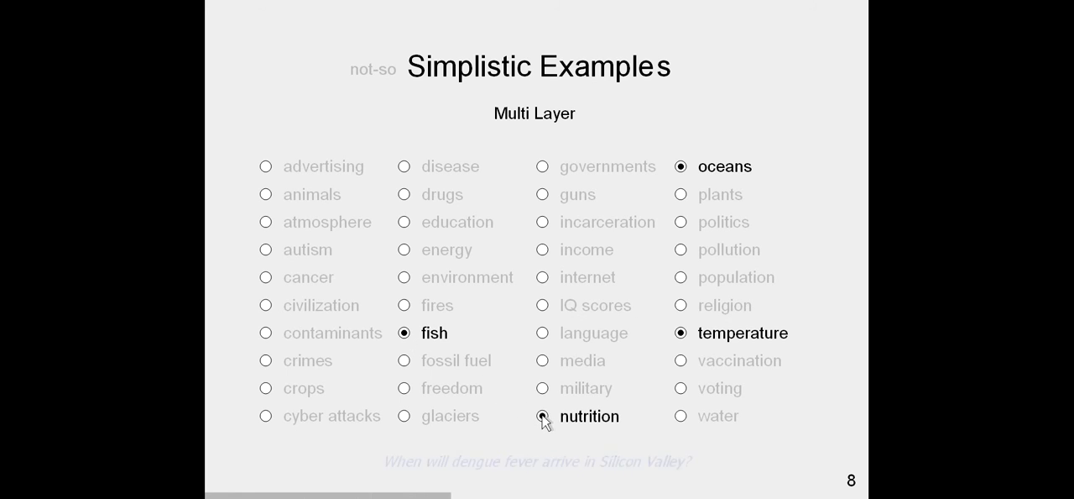
pyautogui.click(403, 166)
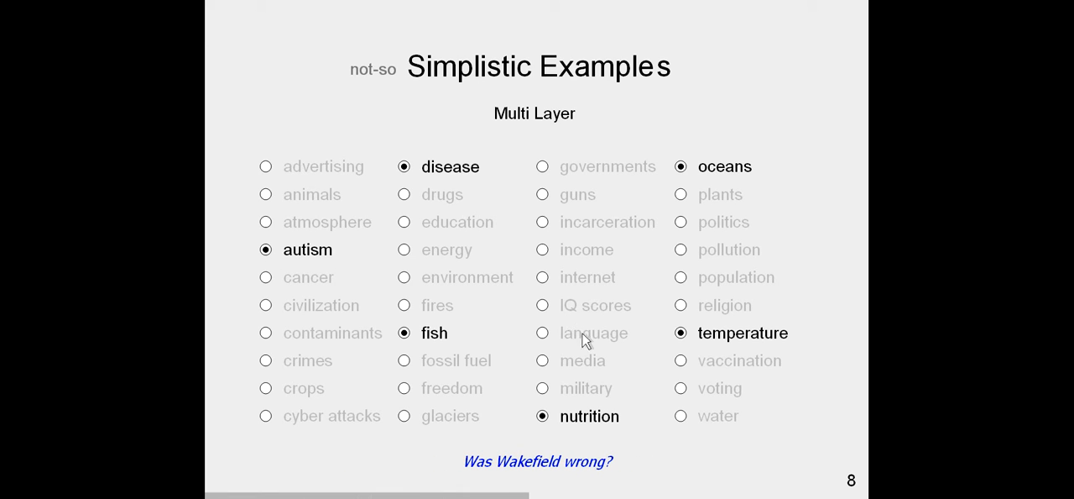
pyautogui.click(680, 359)
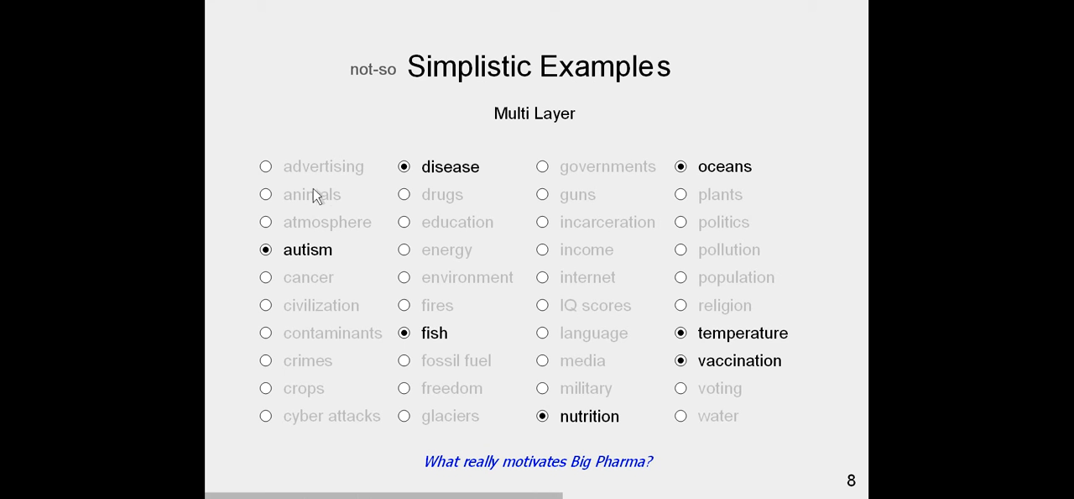
pyautogui.click(266, 165)
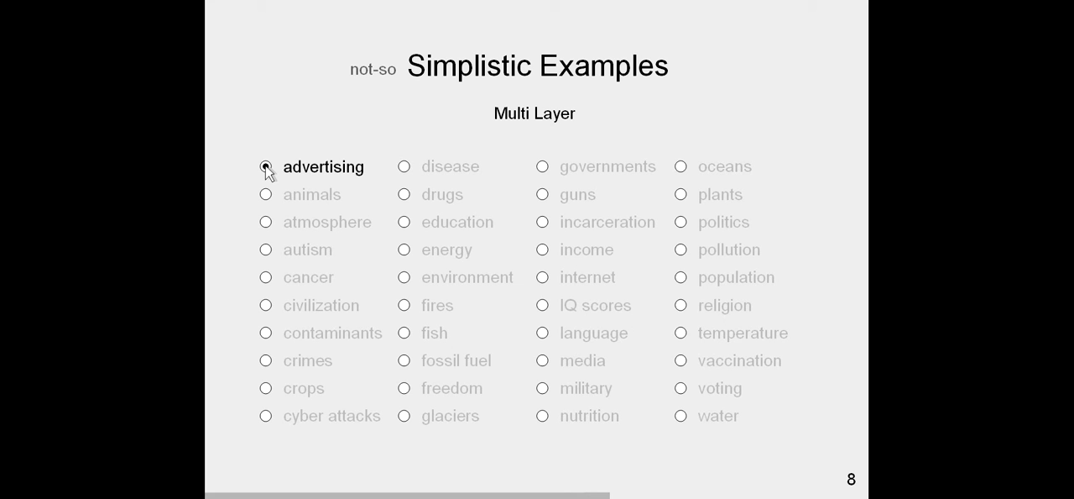
# Step: Combine advertising with media, voting, politics, income, education and internet layers
pyautogui.click(265, 166)
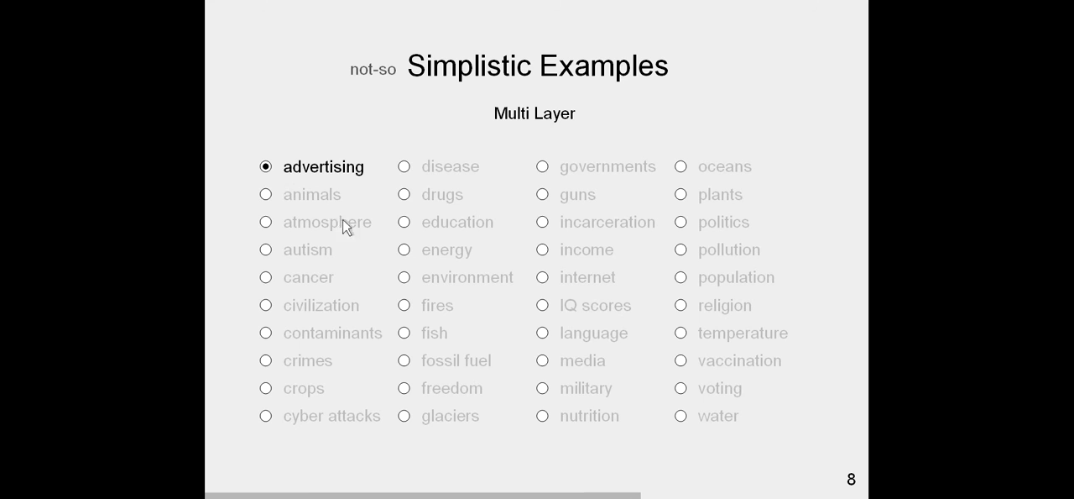
pyautogui.click(543, 359)
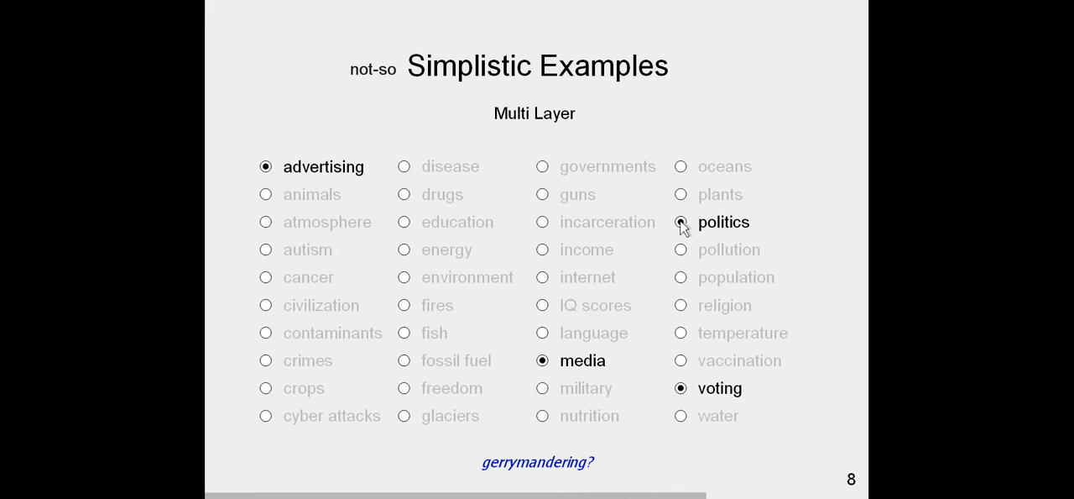
pyautogui.click(542, 249)
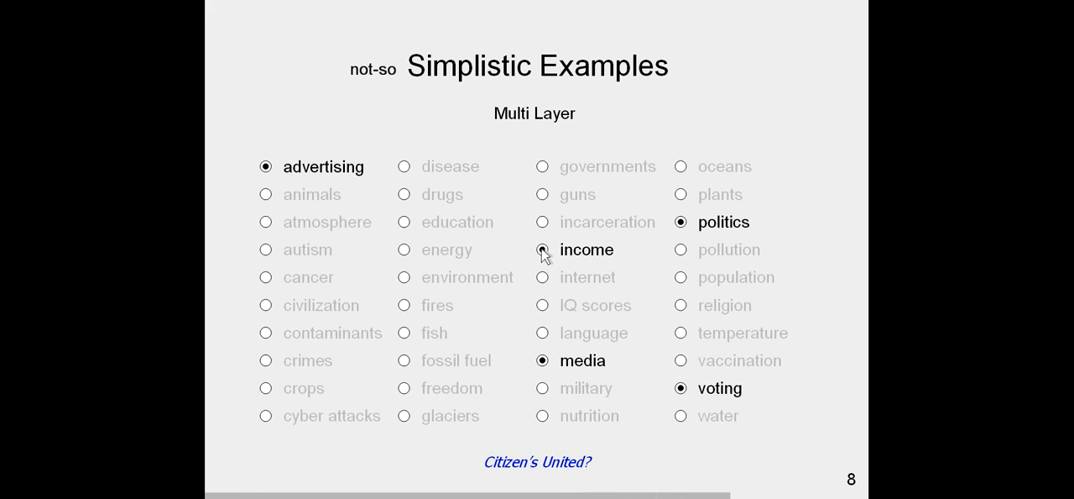
pyautogui.click(403, 222)
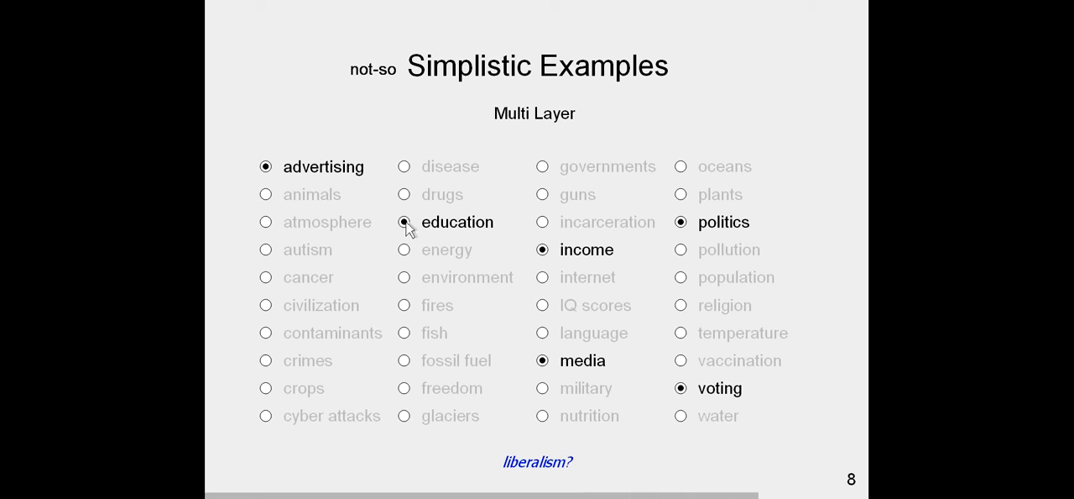
pyautogui.click(542, 277)
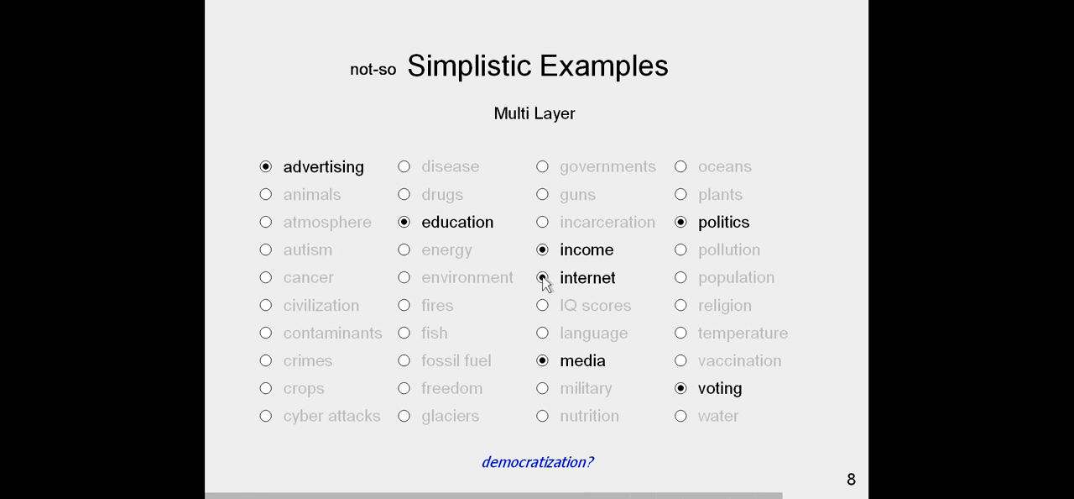